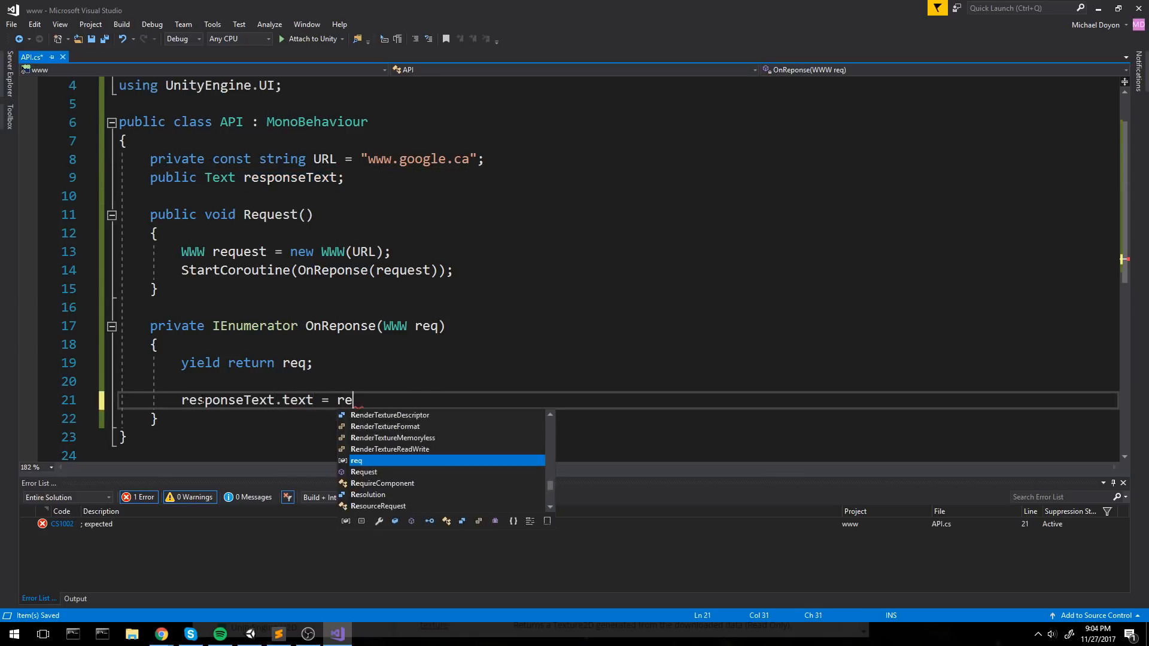
# - Set responseText.text = req.text in the response handler, choosing req from IntelliSense
pyautogui.click(276, 635)
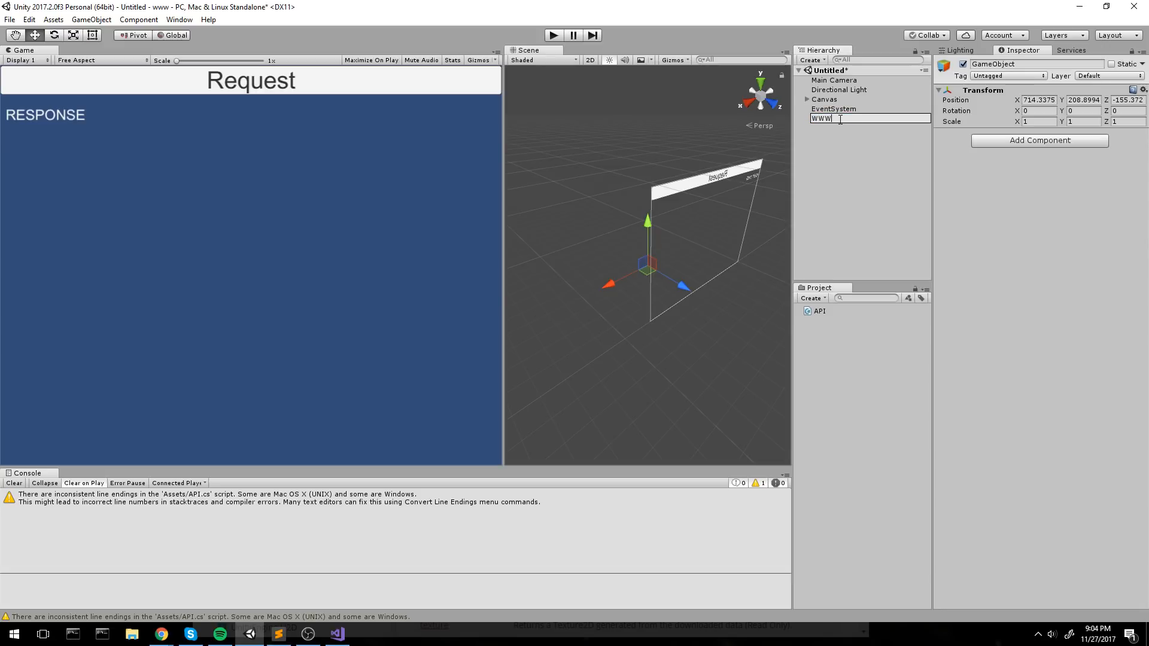
# - Add a WWW object with API.cs and wire the Request button's On Click to API.Request
pyautogui.click(553, 34)
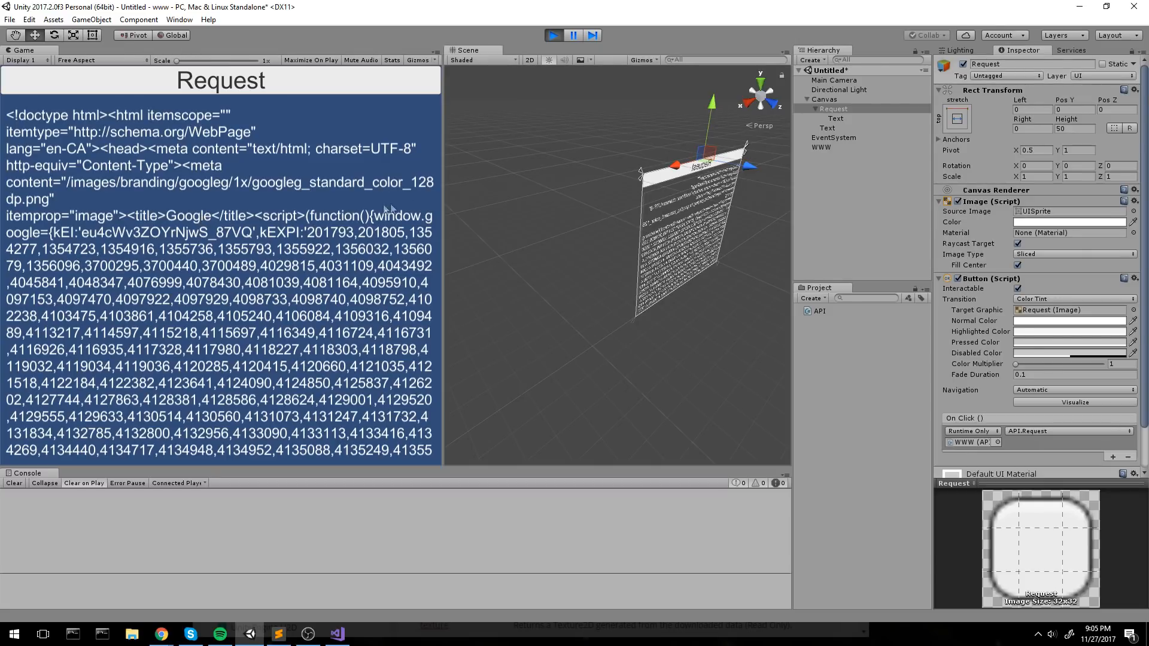
# - Play the scene and fire Request so the response area shows Google's HTML
pyautogui.click(336, 635)
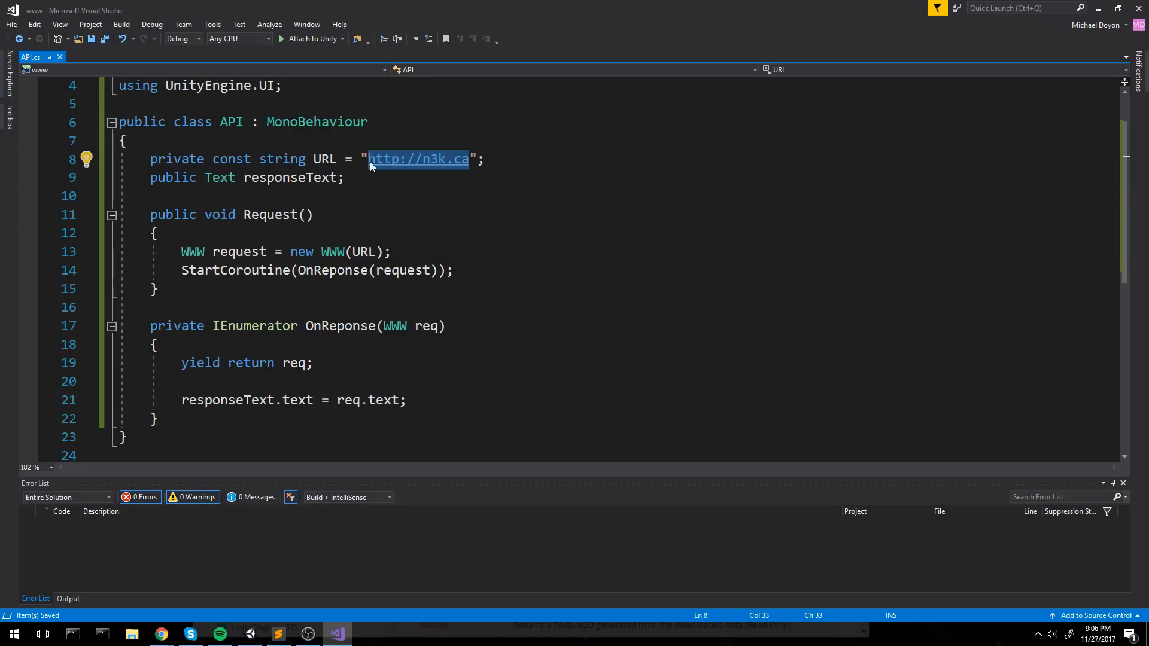
pyautogui.click(482, 159)
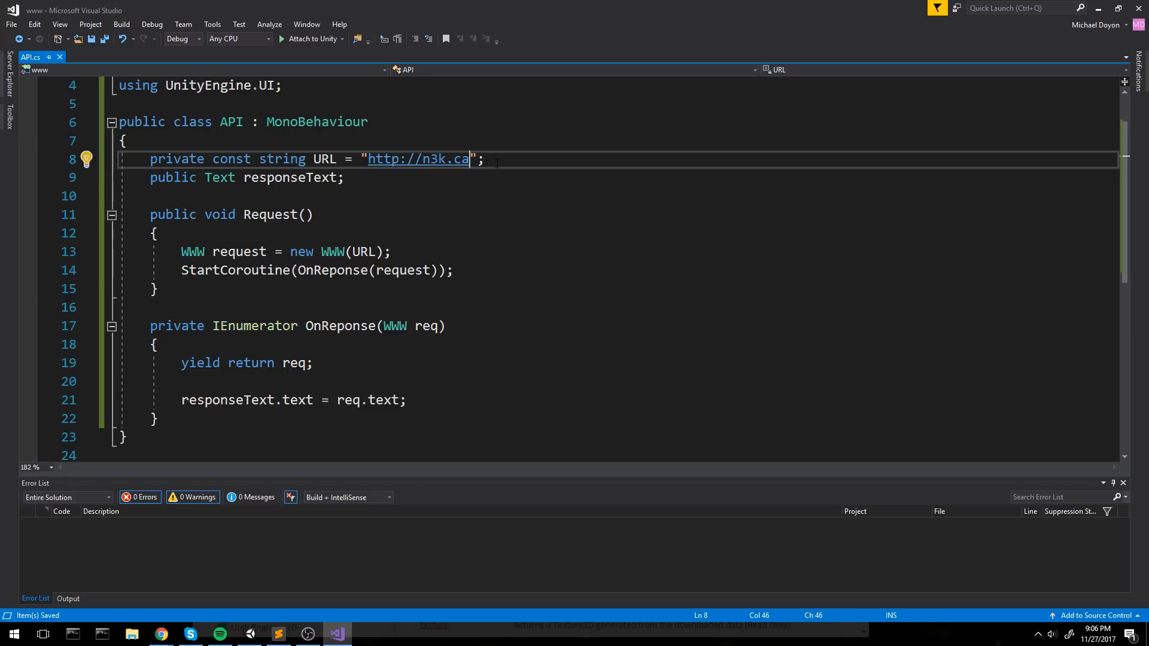
pyautogui.click(277, 635)
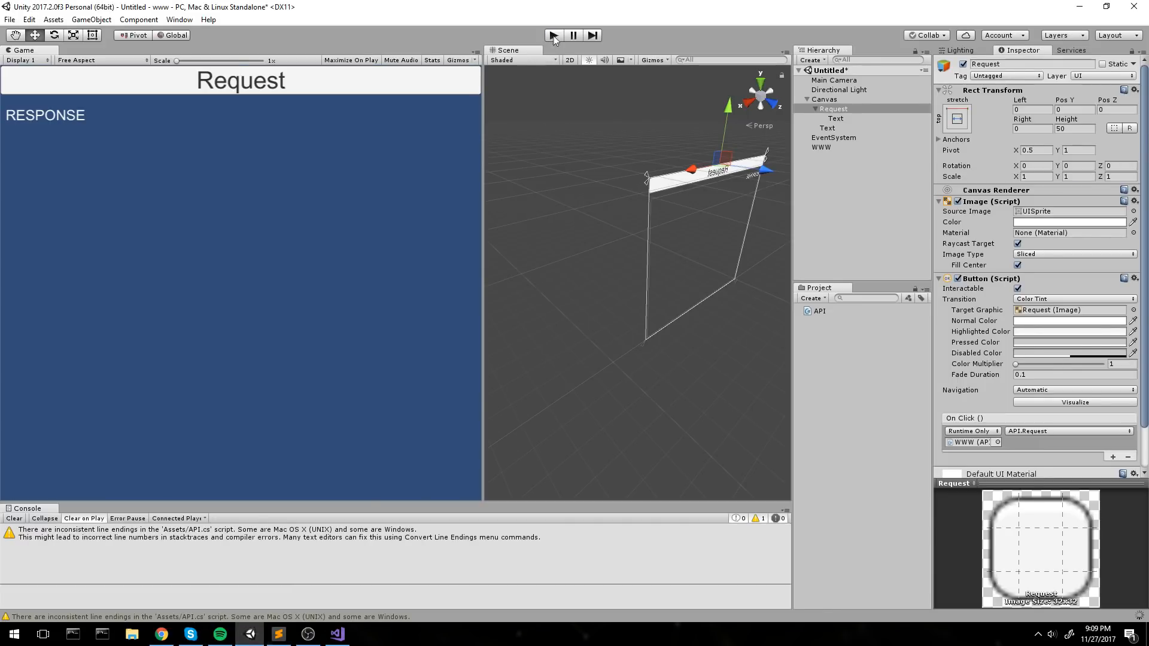
# - Play the scene so the Request button can call API.Request and update RESPONSE
pyautogui.click(336, 635)
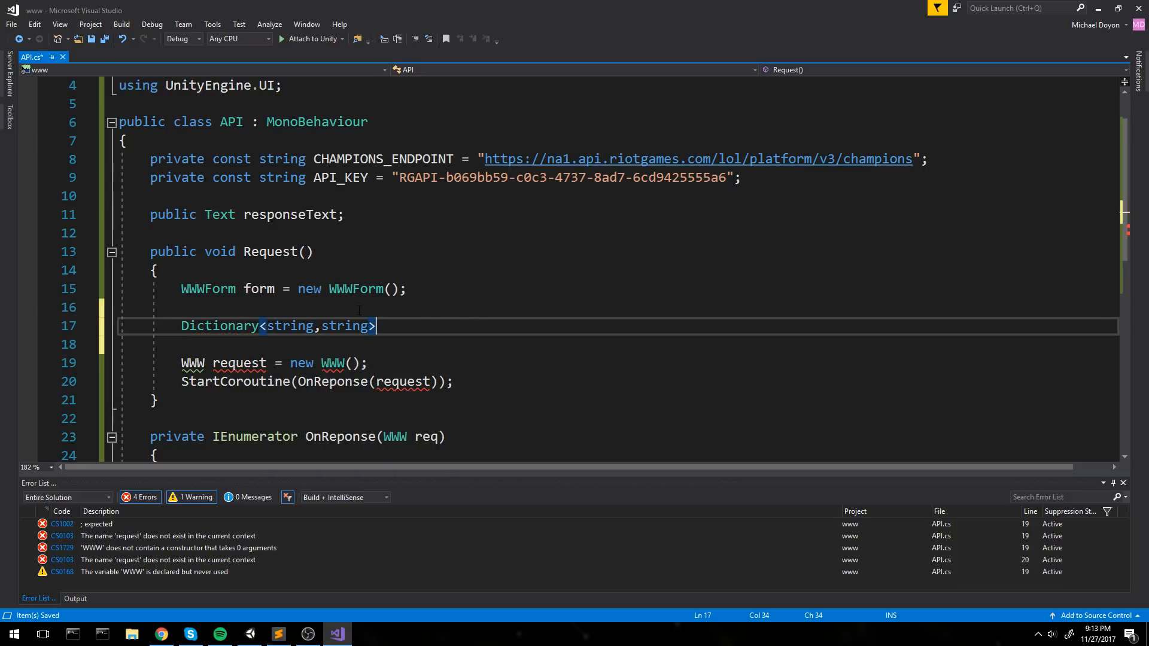
# - Complete the line as Dictionary<string, string> headers = form.headers; above the WWW request
pyautogui.write('headers = form.headers;')
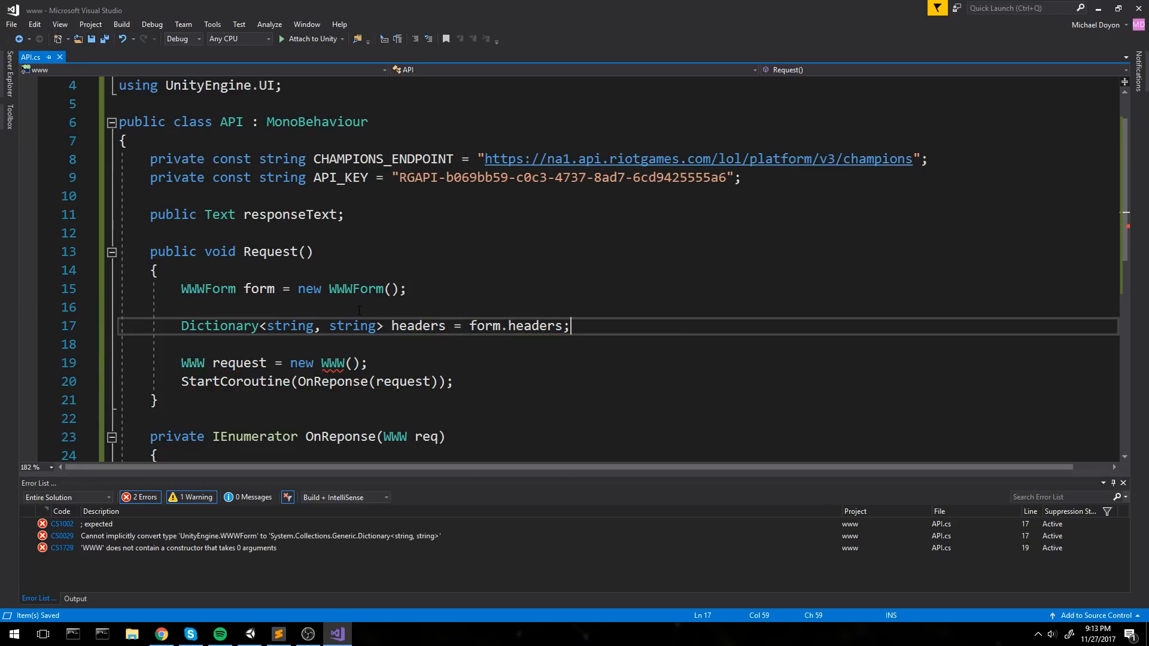